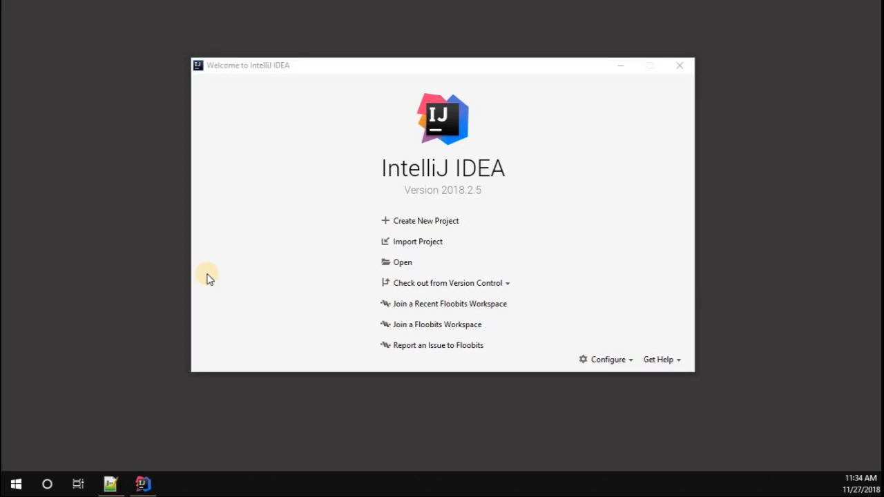
mouse_move(201, 67)
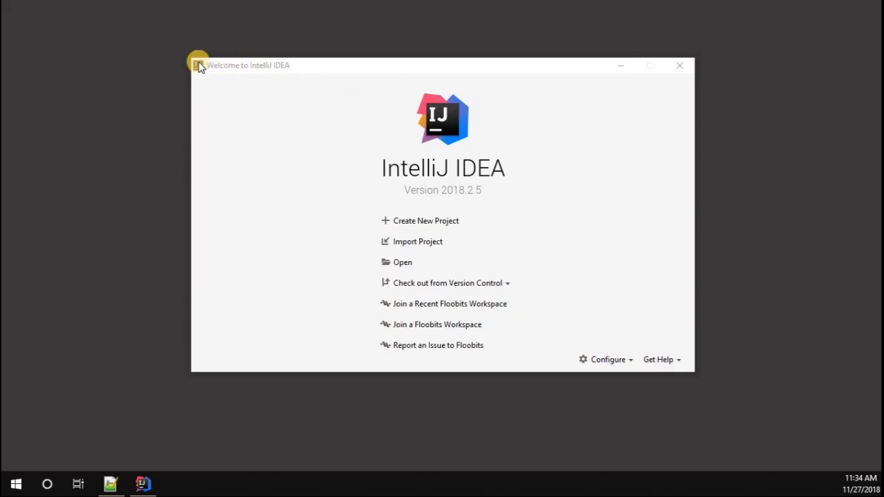
mouse_move(415, 219)
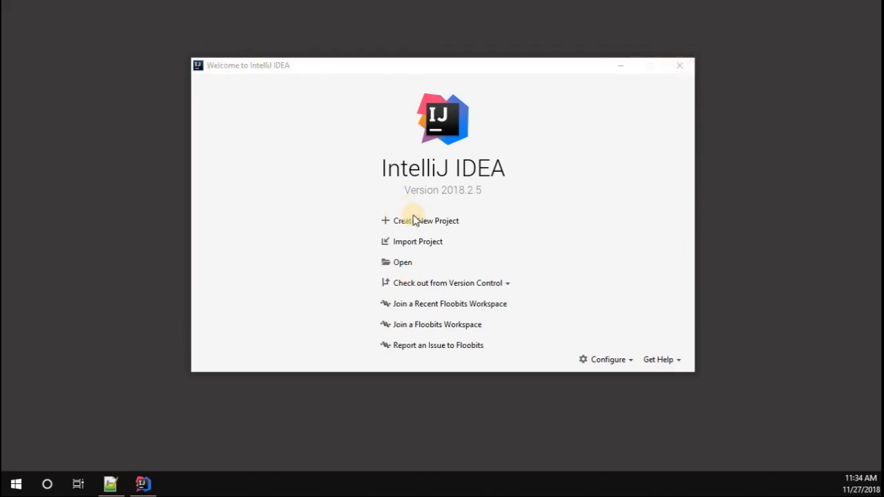
mouse_move(422, 224)
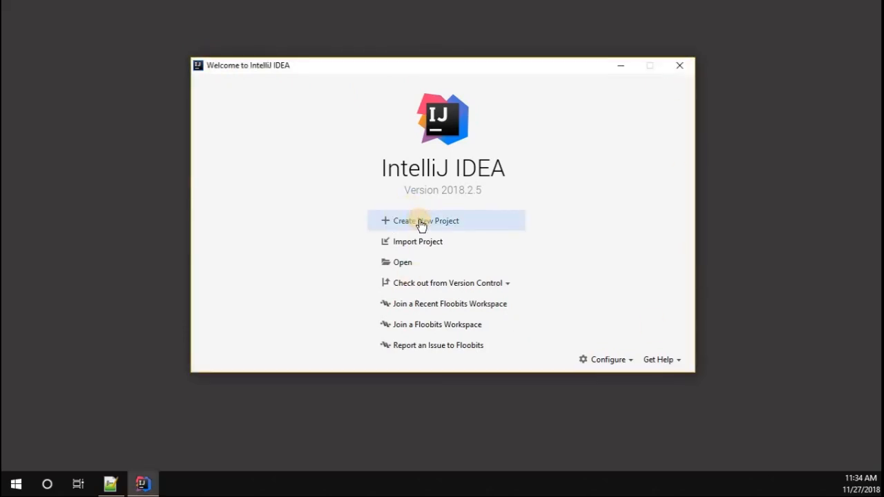
- Start a new Maven project with GroupId com.dineshkris and ArtifactId nlp
left_click(424, 220)
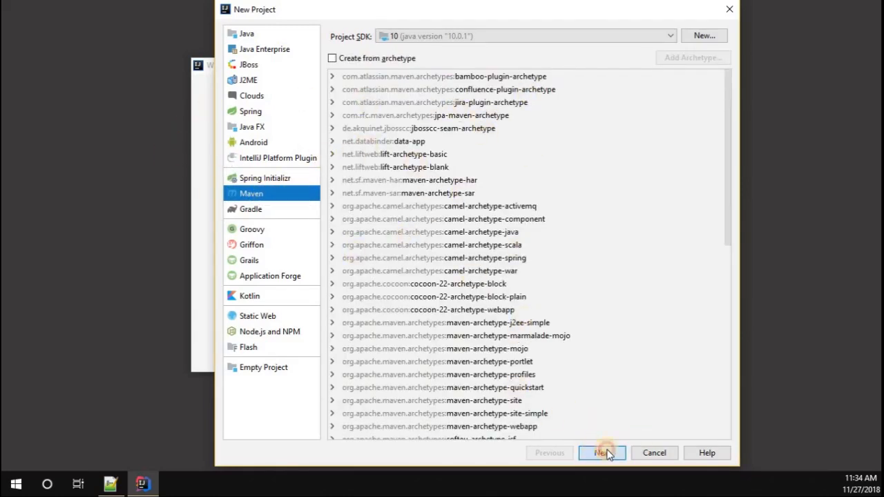
left_click(602, 452)
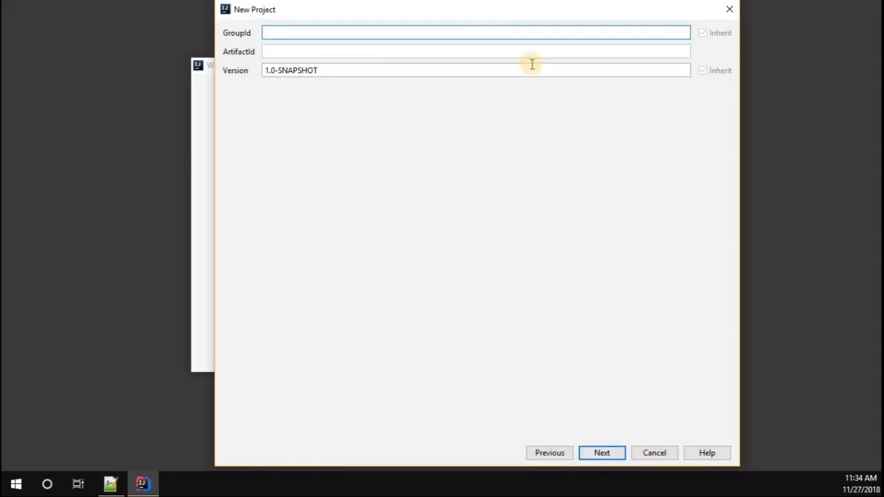
type("com.dineshkrish")
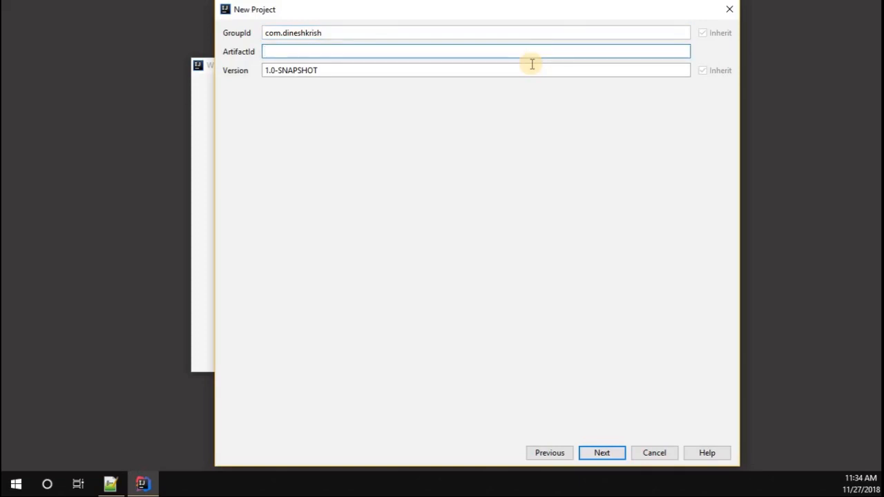
type("nlp")
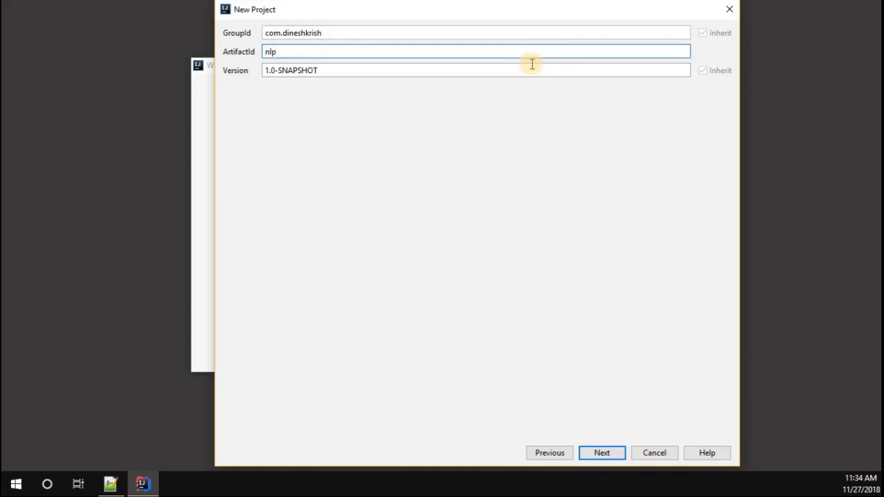
- Name the project nlp-example
left_click(602, 452)
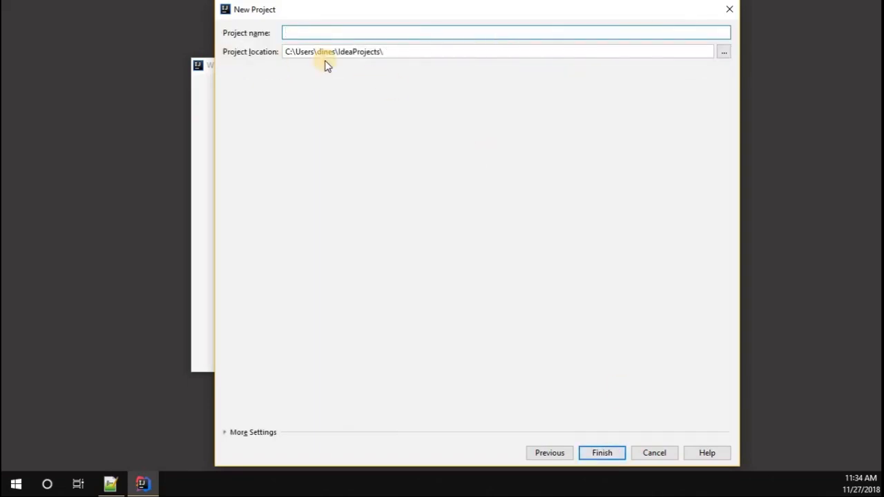
type("nlp-exa")
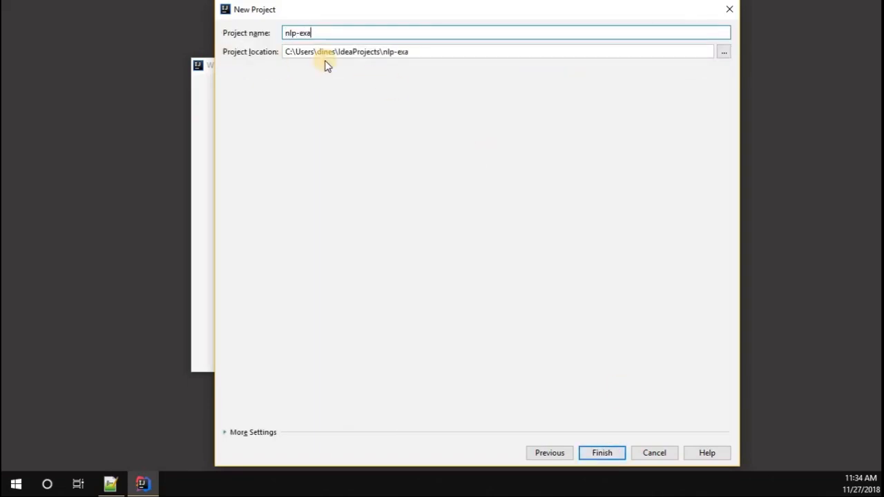
type("mple")
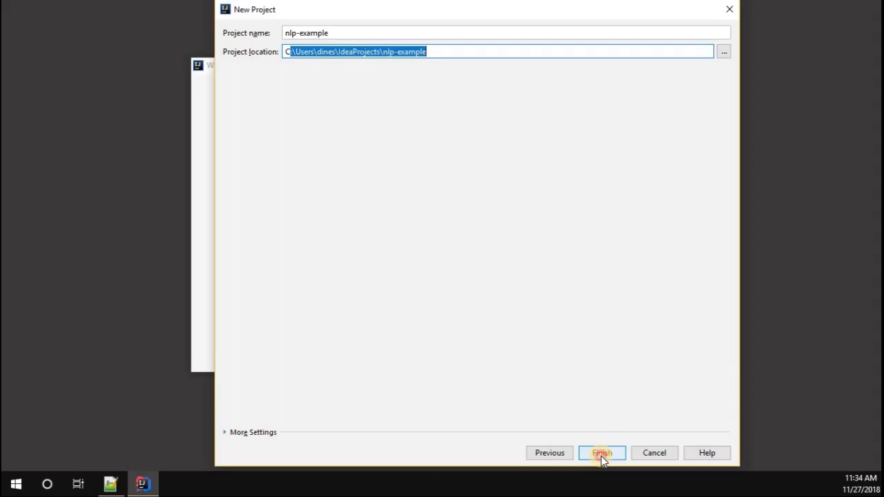
- Create the nlp-example project and add an edu.stanford.nlp stanford-corenlp dependency to pom.xml
left_click(602, 453)
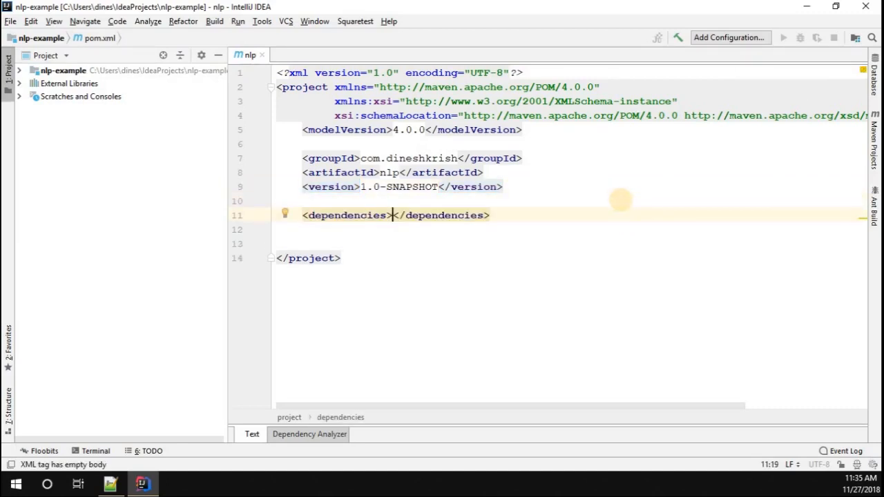
key("Enter")
type("<dependency>")
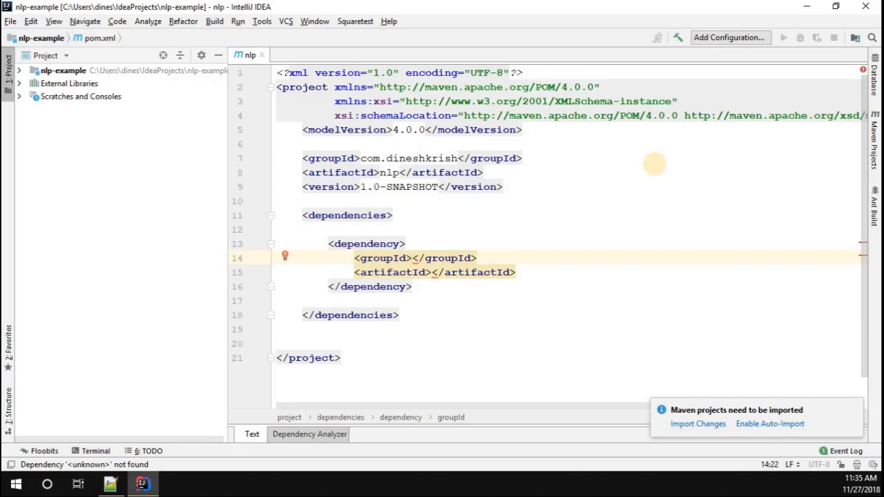
type("edu.")
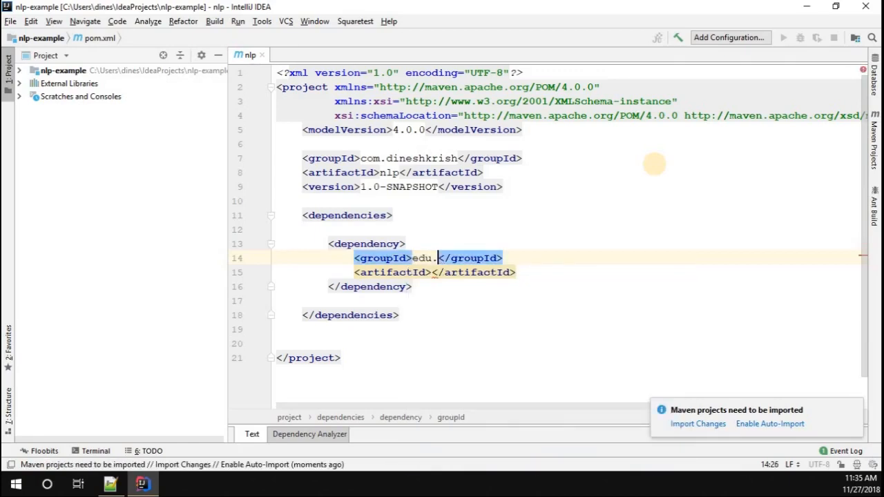
type("stanford.nlp")
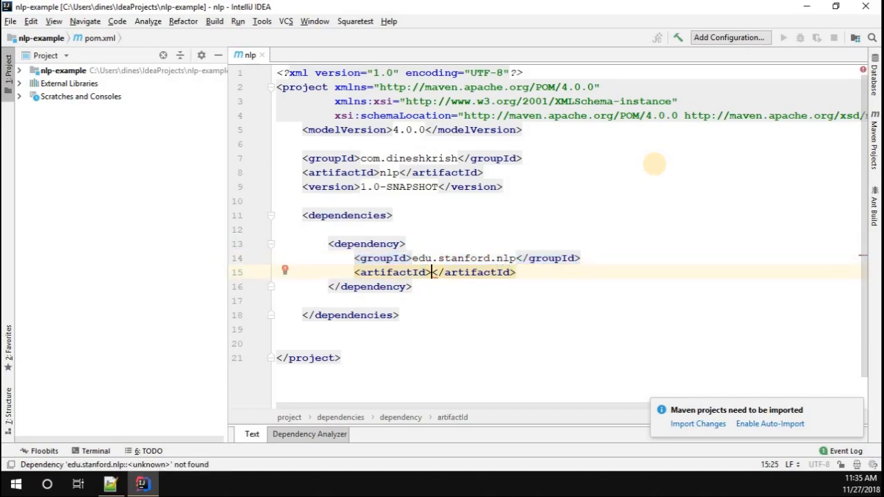
type("stanford-coren")
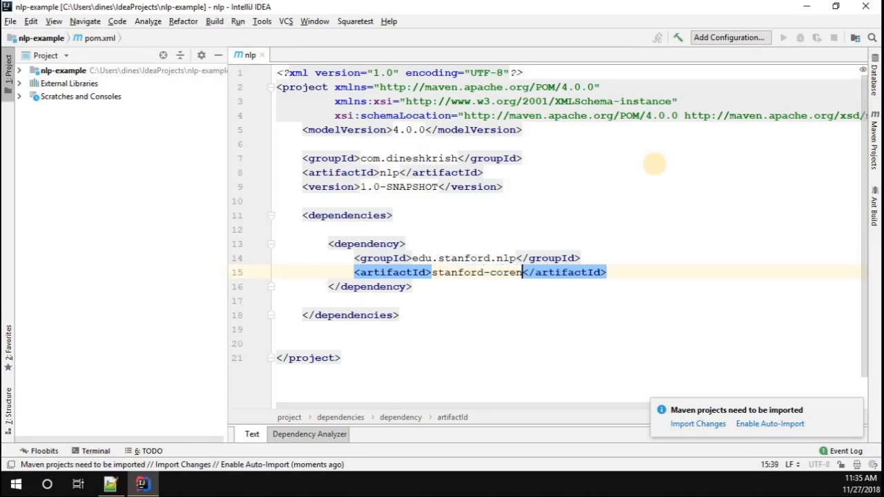
- Set the stanford-corenlp dependency version to 3.9.2
key("Enter")
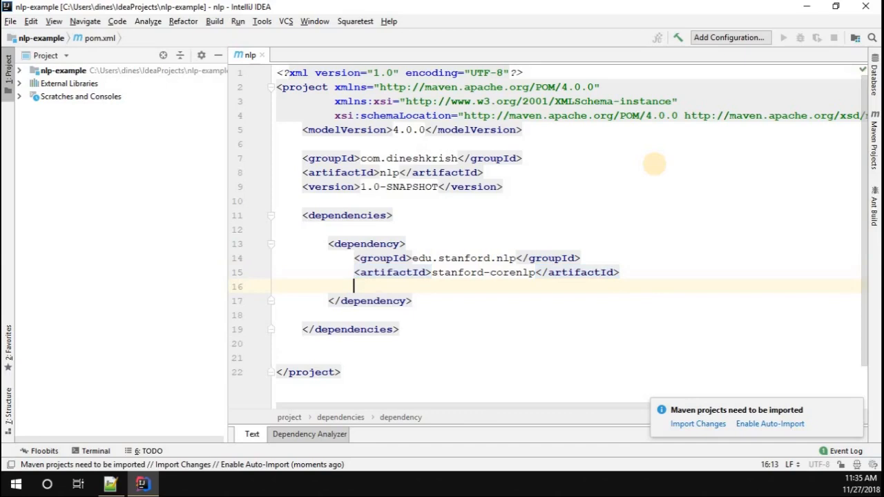
type("<version></version>")
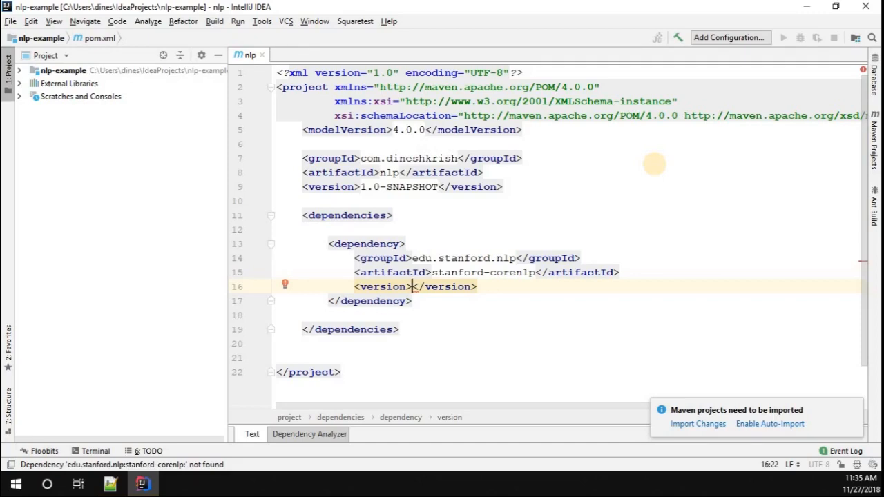
type("3.9.2")
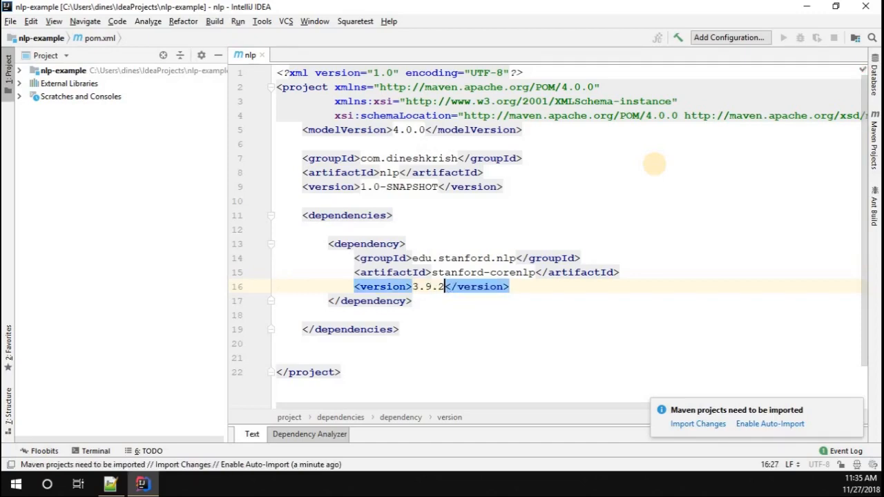
- Add a second edu.stanford.nlp stanford-corenlp dependency below the first
key("Enter")
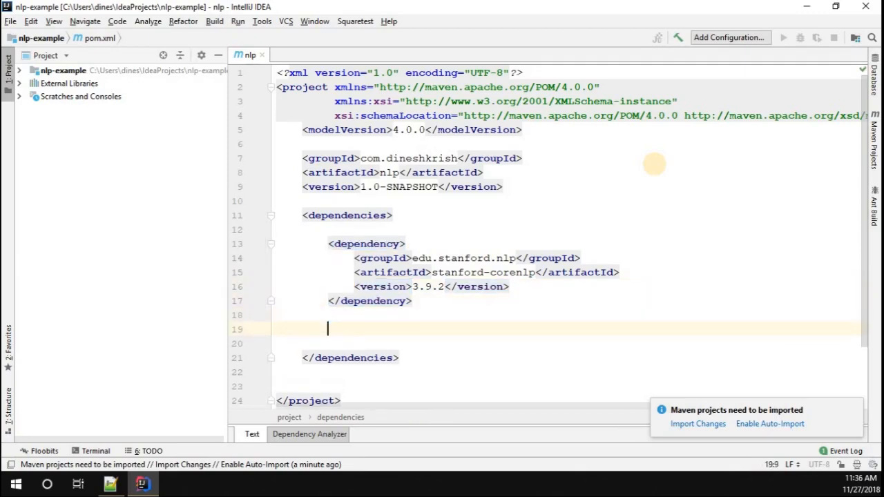
type("<groupId></groupId>")
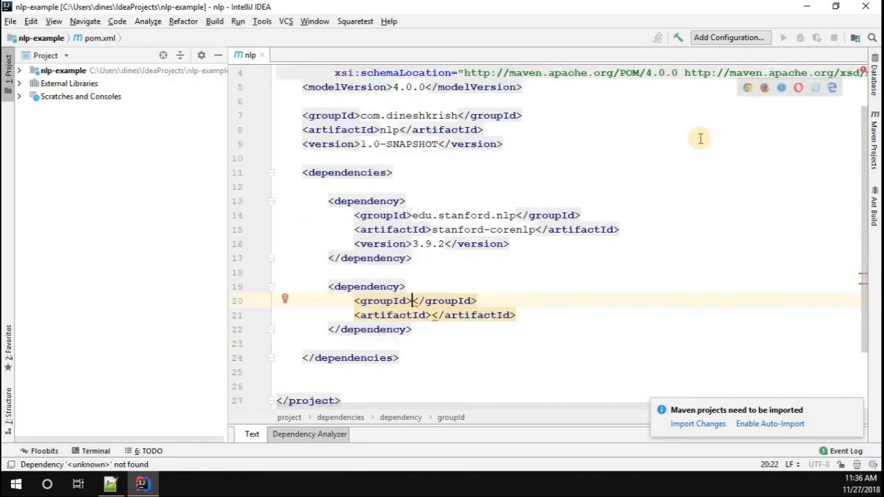
type("edu.")
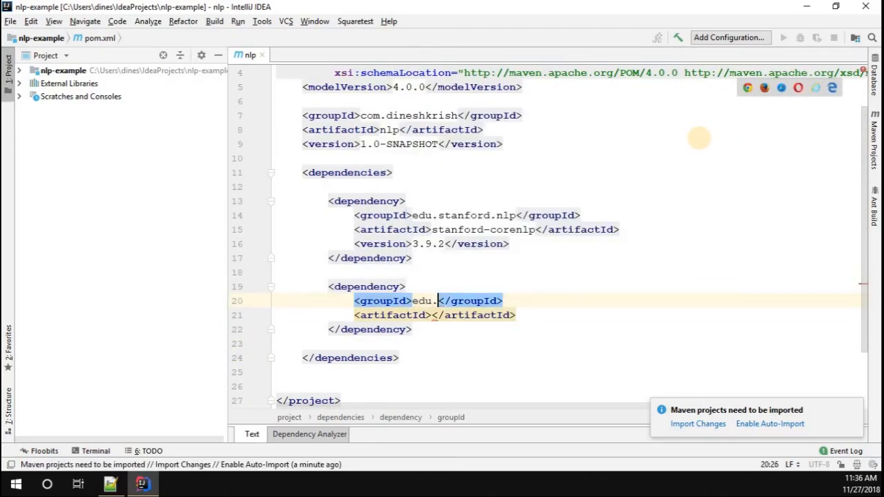
type("stanford")
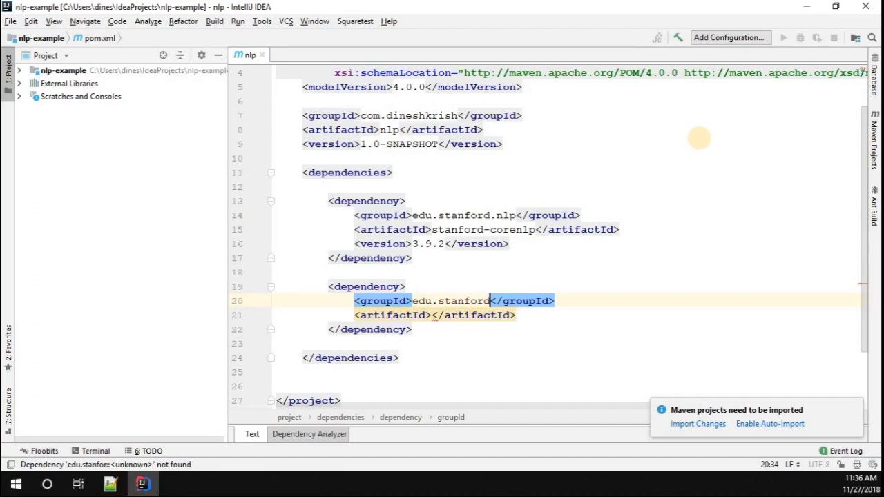
type(".nlp")
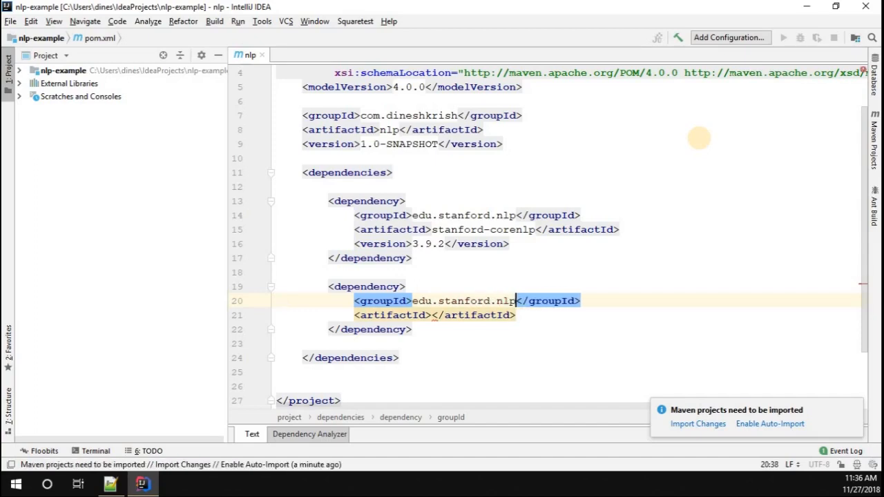
left_click(426, 315)
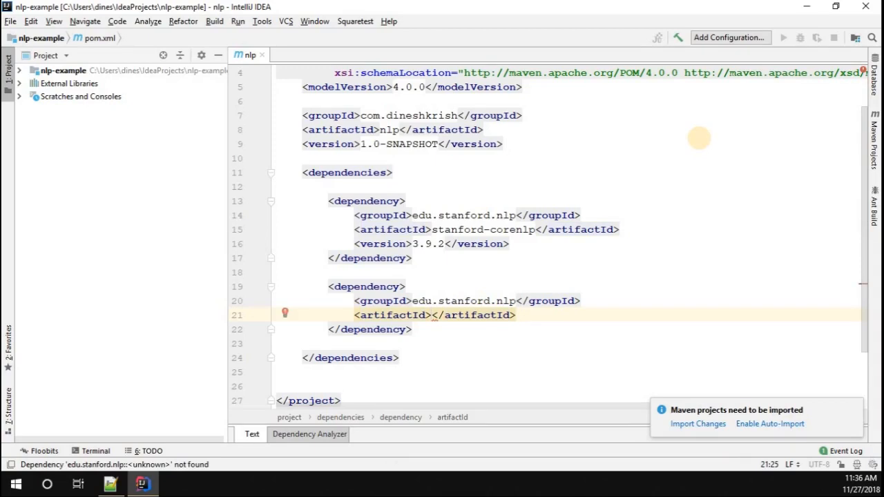
type("stan")
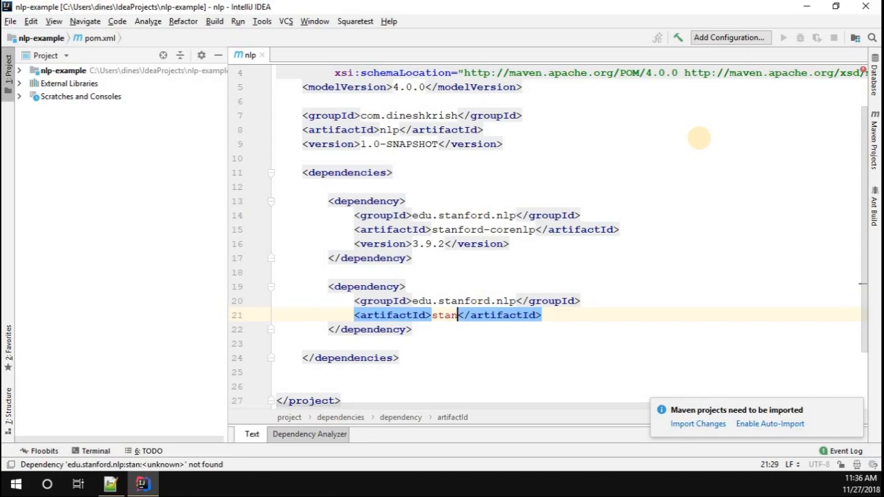
type("ford-corenlp")
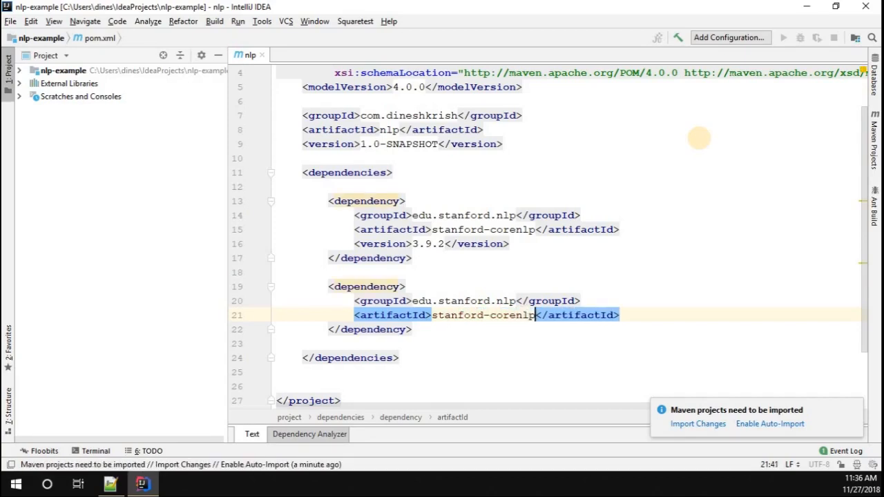
- Give it version 3.9.2 and classifier models, then import the Maven changes
type("<version>3.9.2</version>")
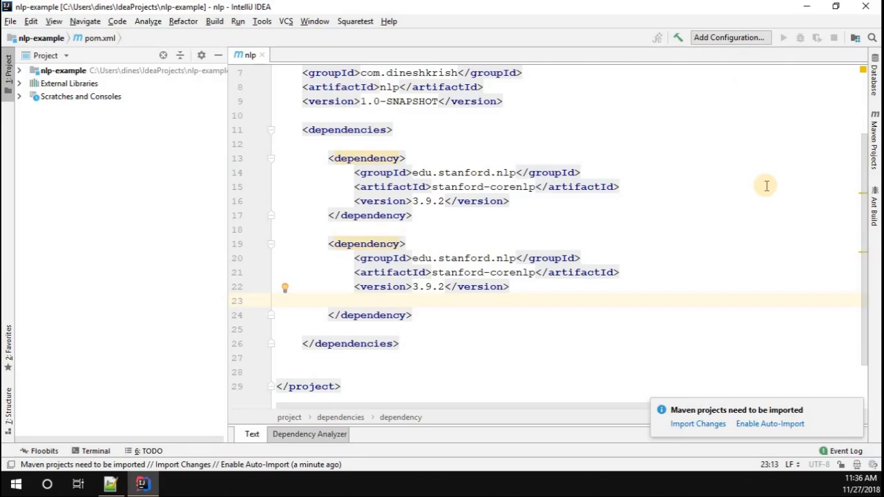
type("<classifier></classifier>")
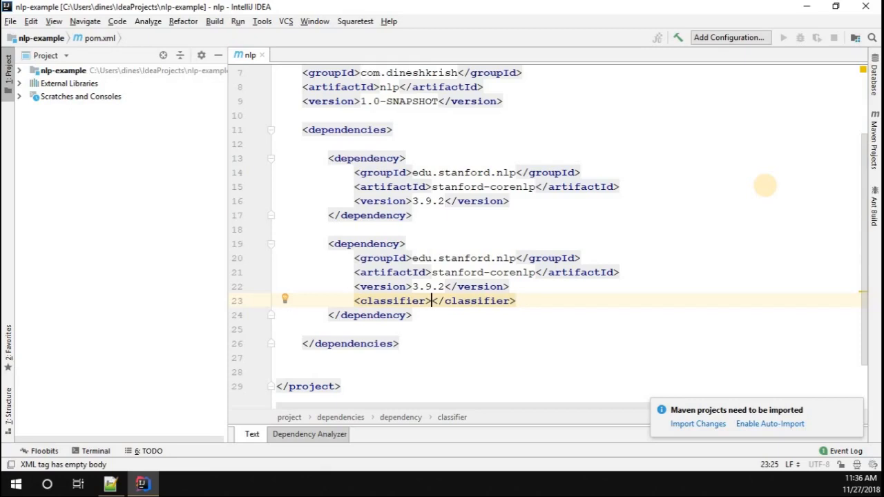
type("models")
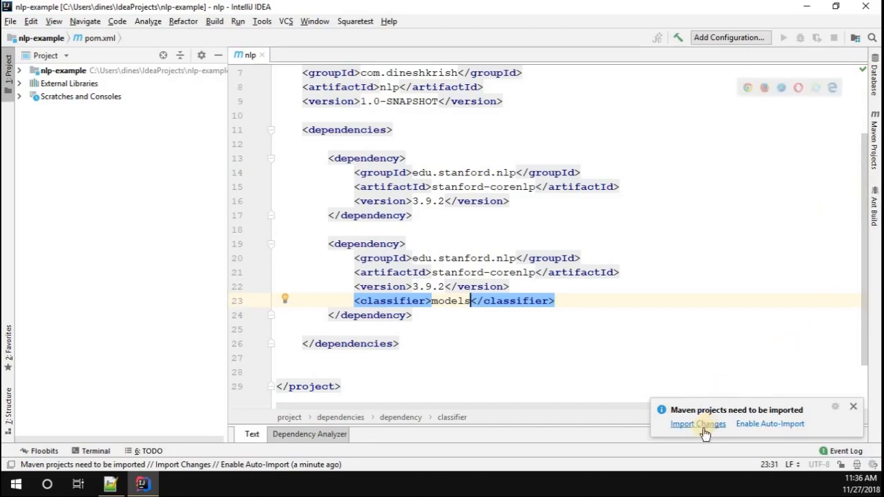
left_click(697, 424)
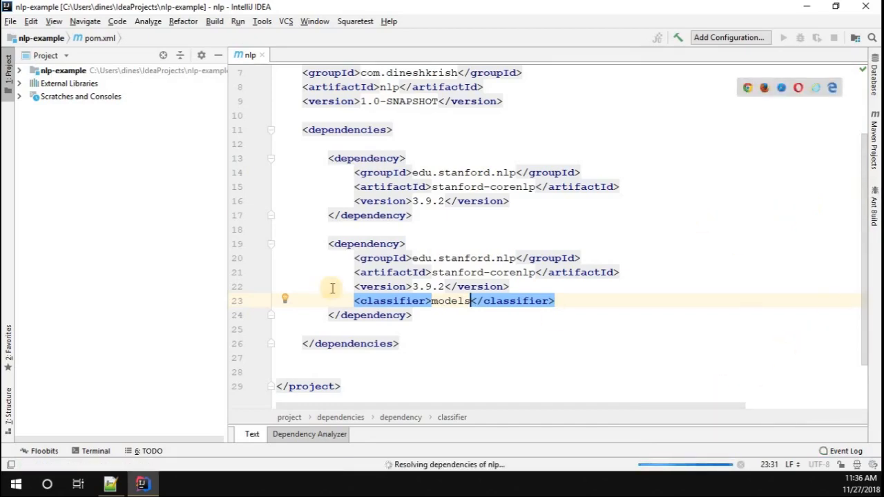